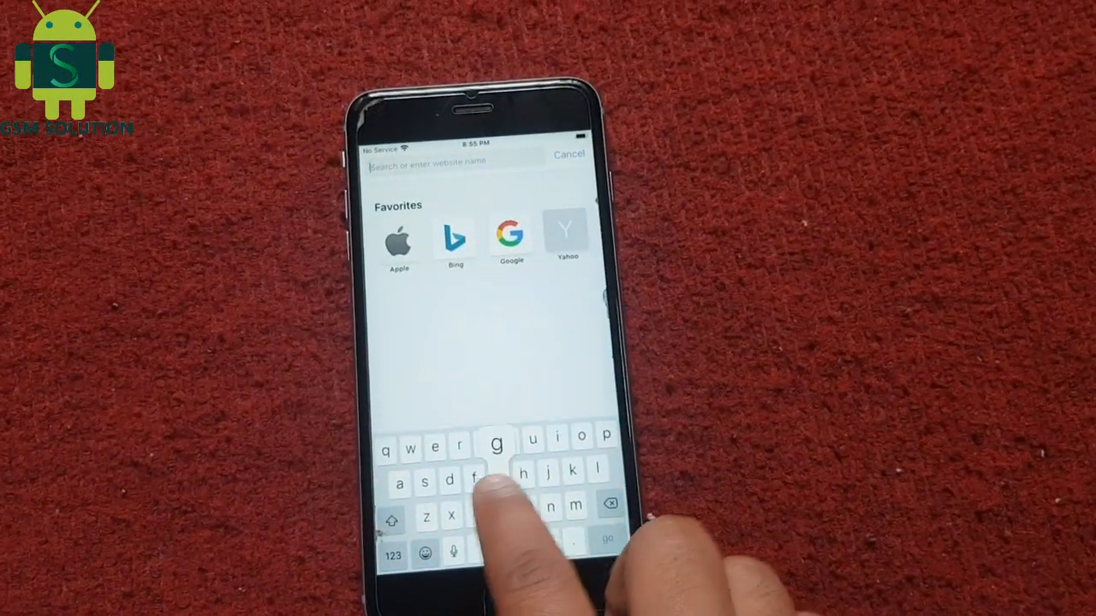
Step: Load gsm-solution.com in Safari's address bar
{"action": "type", "text": "gsm-sol"}
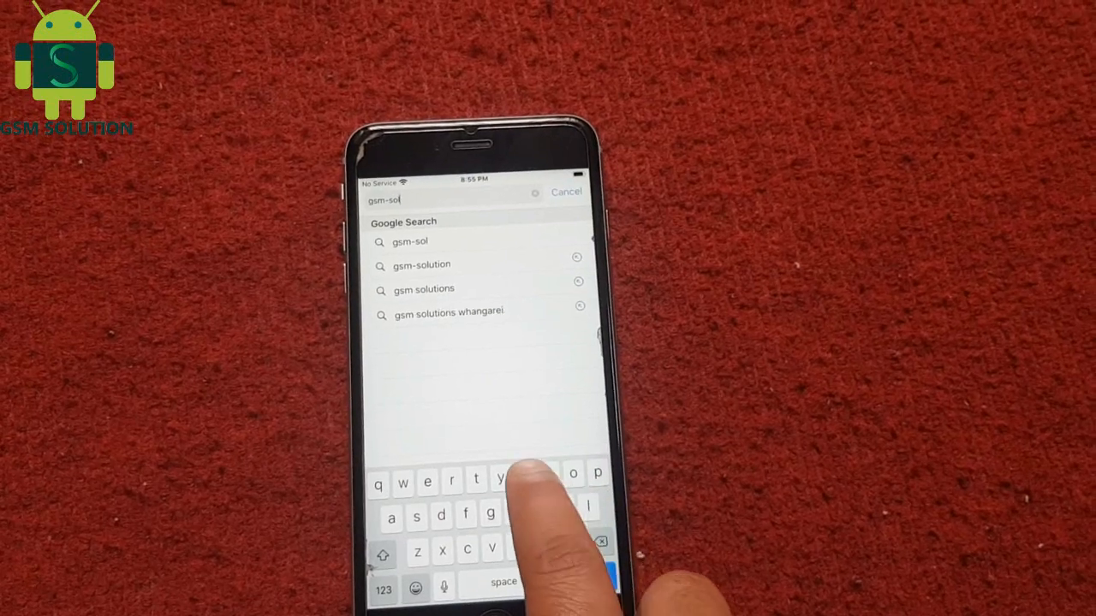
{"action": "type", "text": "ution.com"}
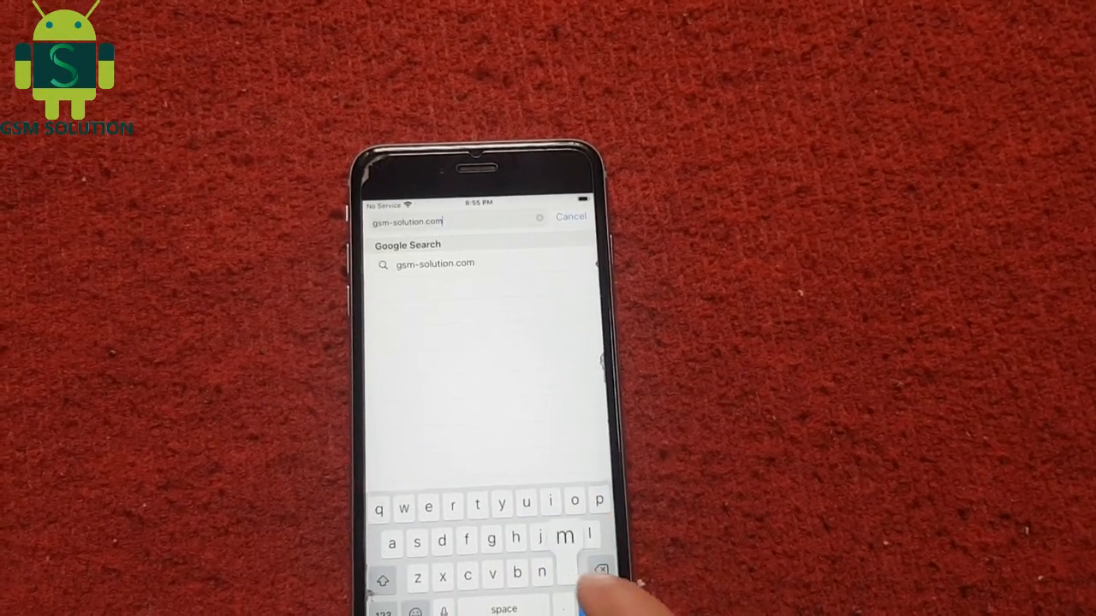
{"action": "left_click", "coordinate": [436, 264]}
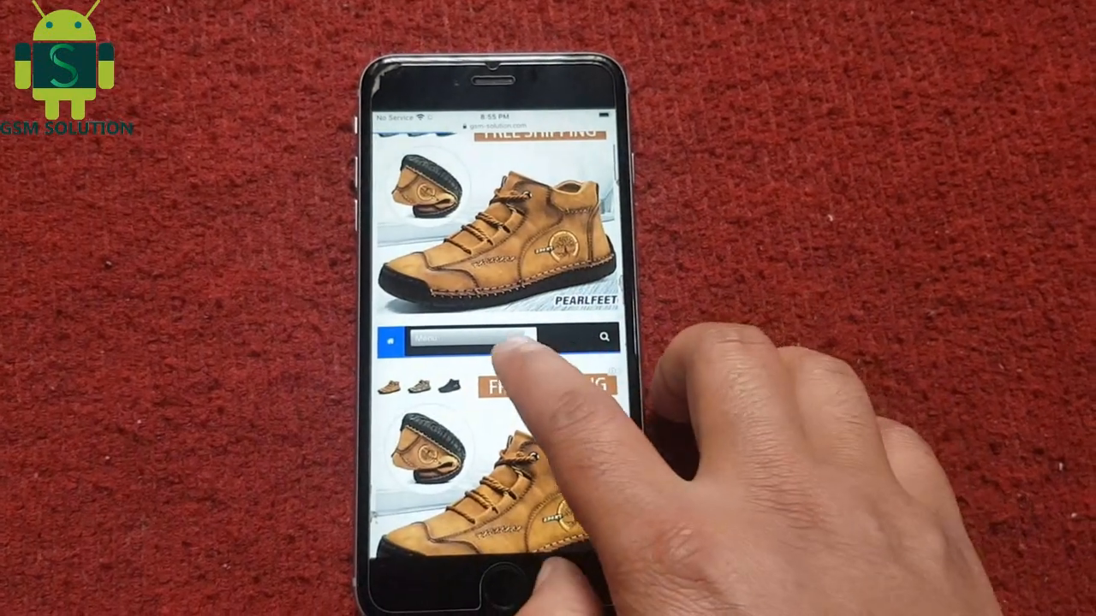
Step: Browse the site menu and posts toward the SafeShutdown After iCloud Bypass download link
{"action": "left_click", "coordinate": [466, 336]}
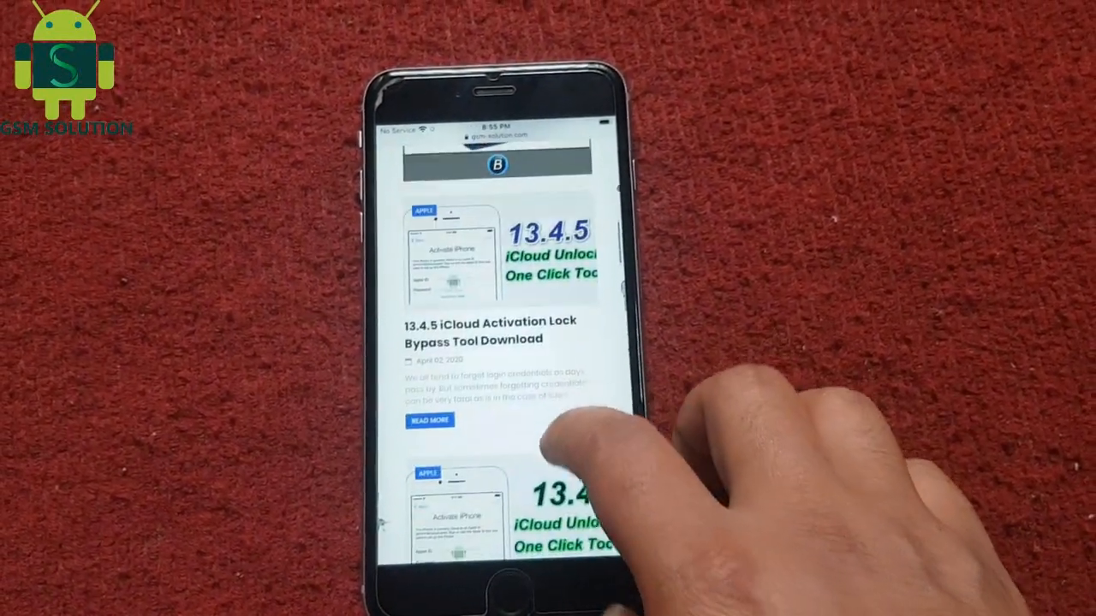
{"action": "scroll", "scroll_direction": "up", "scroll_amount": 3}
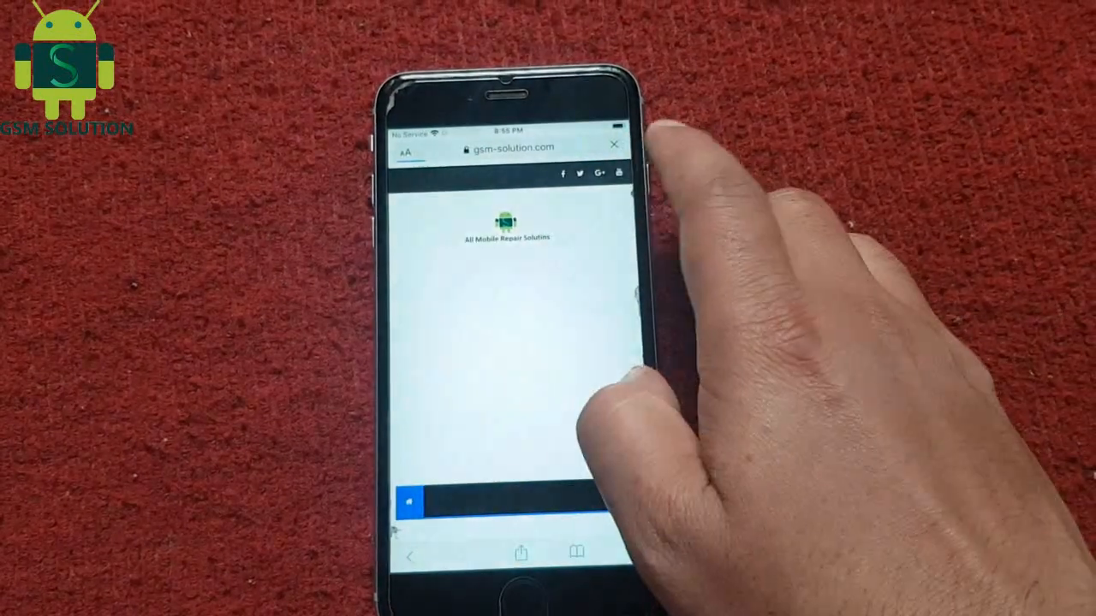
{"action": "scroll", "scroll_direction": "down", "scroll_amount": 3}
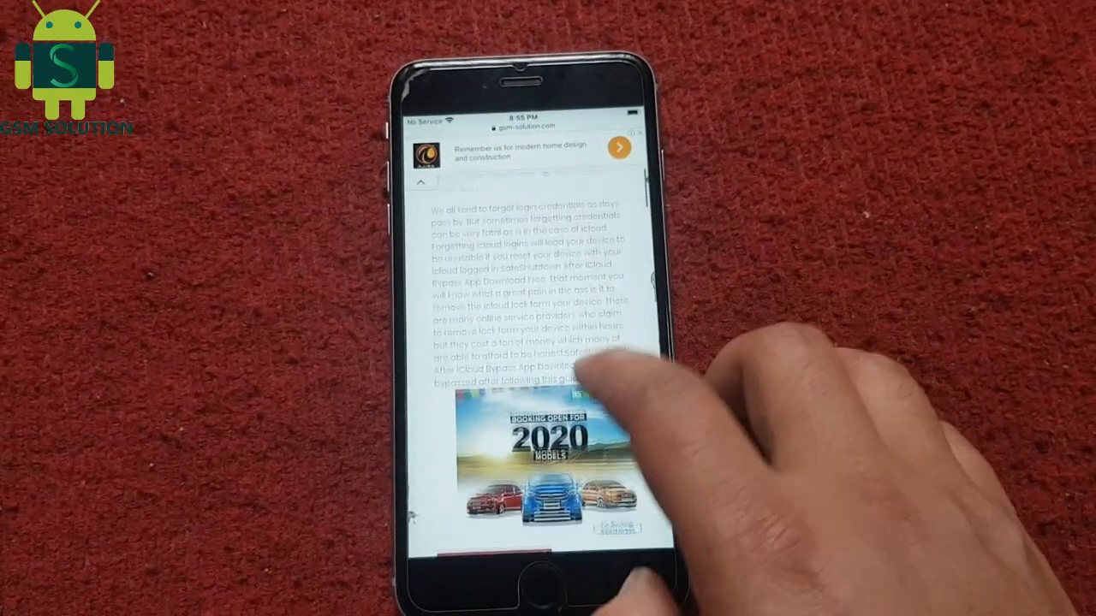
{"action": "scroll", "scroll_direction": "down", "scroll_amount": 3}
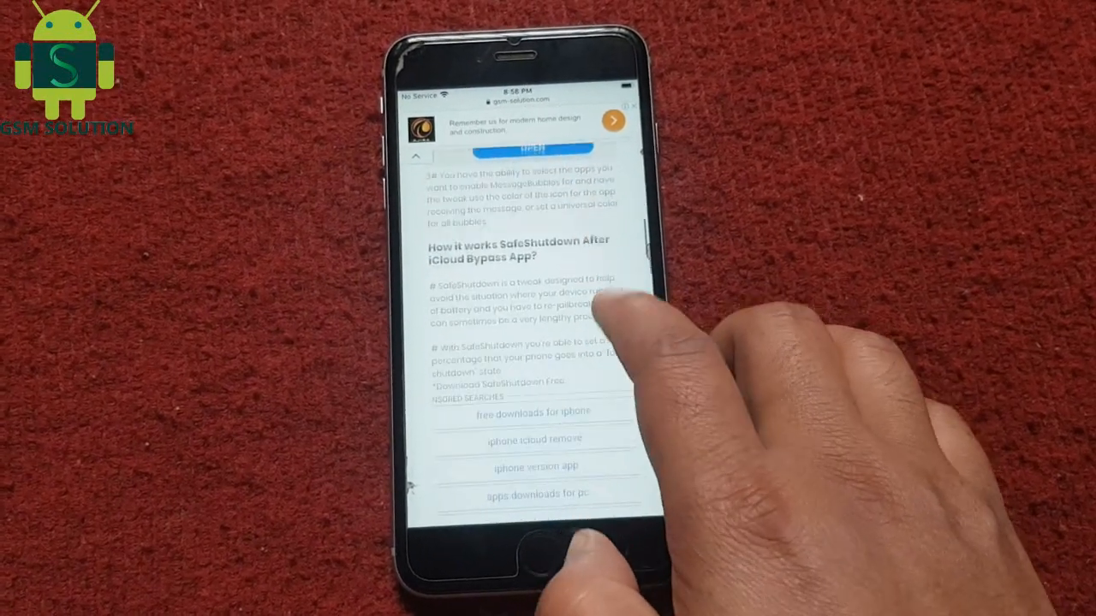
{"action": "scroll", "scroll_direction": "down", "scroll_amount": 3}
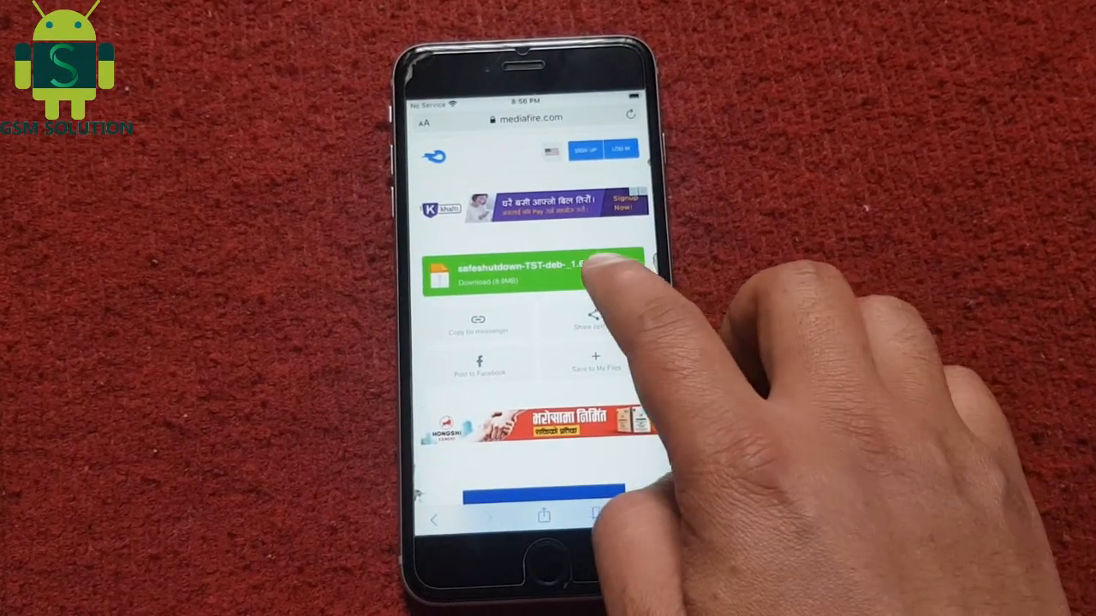
Step: Download safeshutdown-TST-deb-_1.60 from MediaFire and copy it to Filza
{"action": "left_click", "coordinate": [530, 274]}
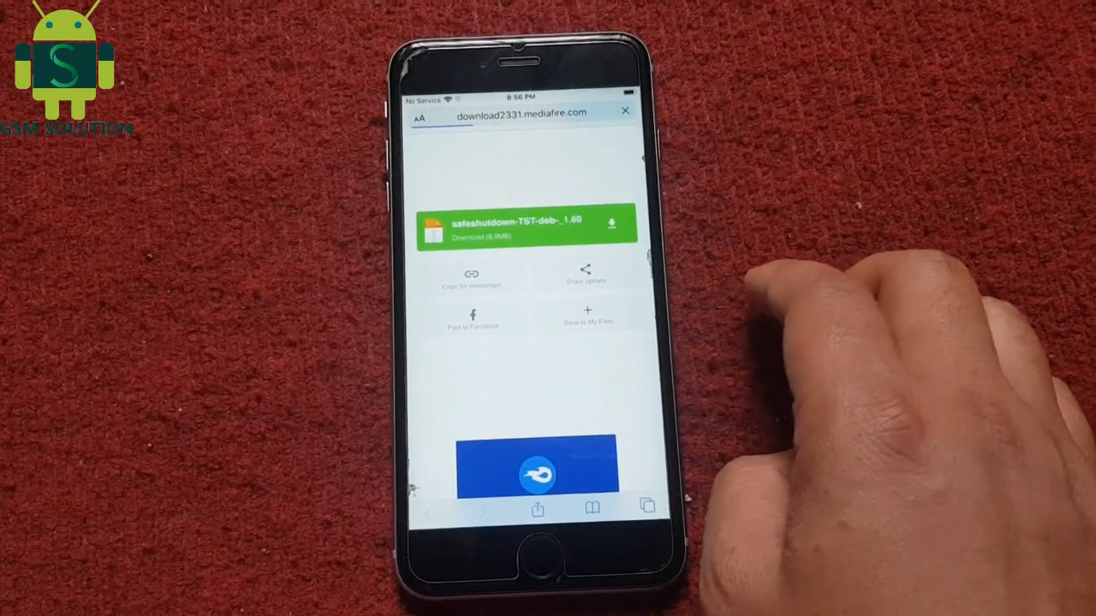
{"action": "left_click", "coordinate": [526, 225]}
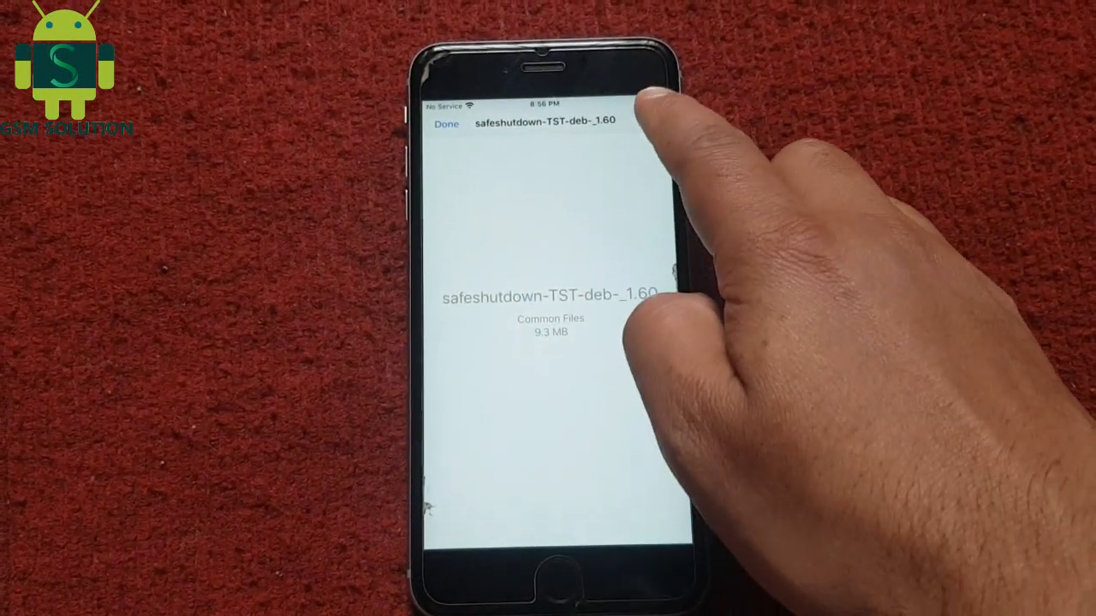
{"action": "left_click", "coordinate": [657, 118]}
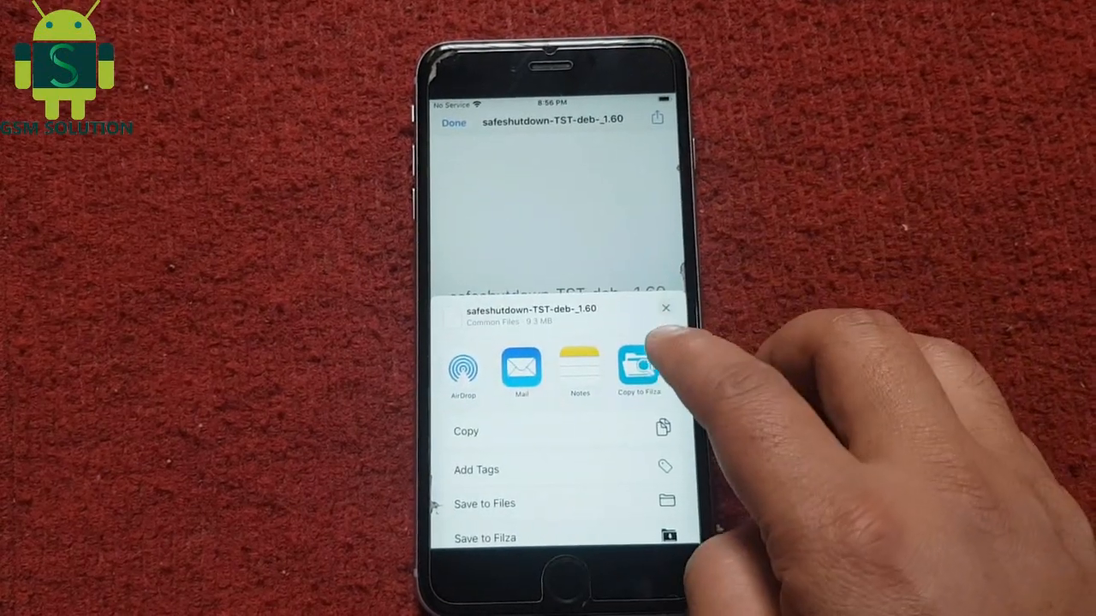
{"action": "left_click", "coordinate": [639, 368]}
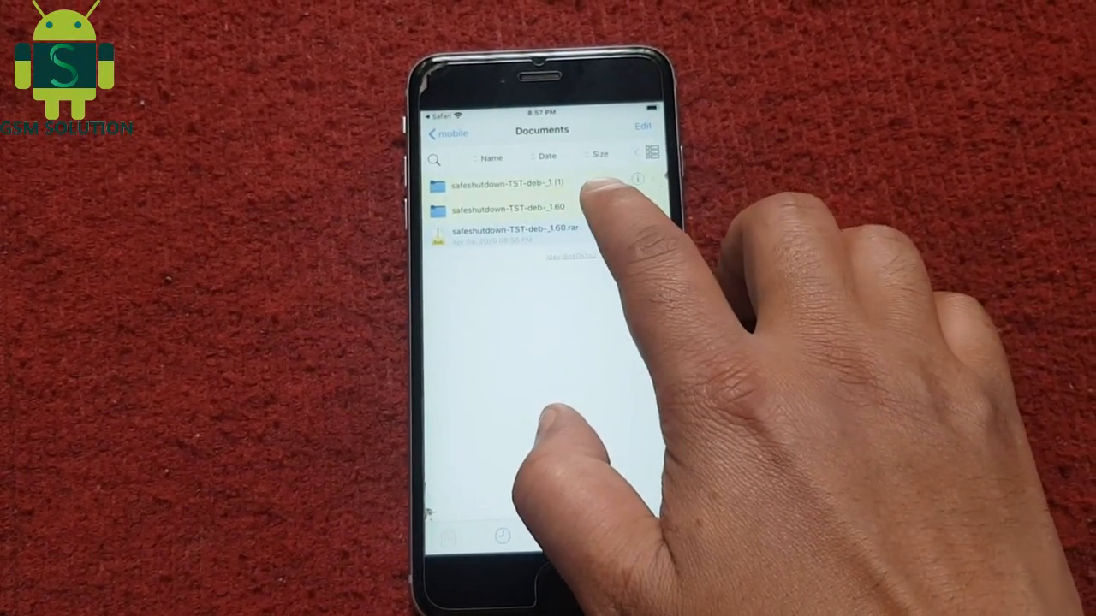
Step: Open the safeshutdown-TST-deb folder in Filza's Documents
{"action": "left_click", "coordinate": [504, 183]}
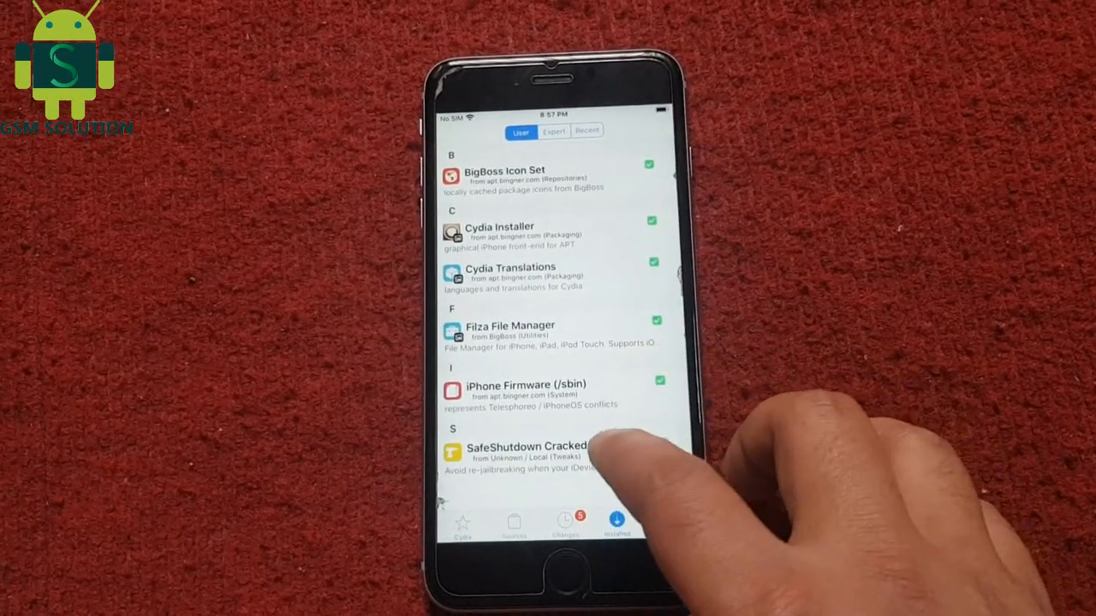
Step: Select SafeShutdown Cracked in Cydia and confirm the queued dependency changes
{"action": "left_click", "coordinate": [527, 451]}
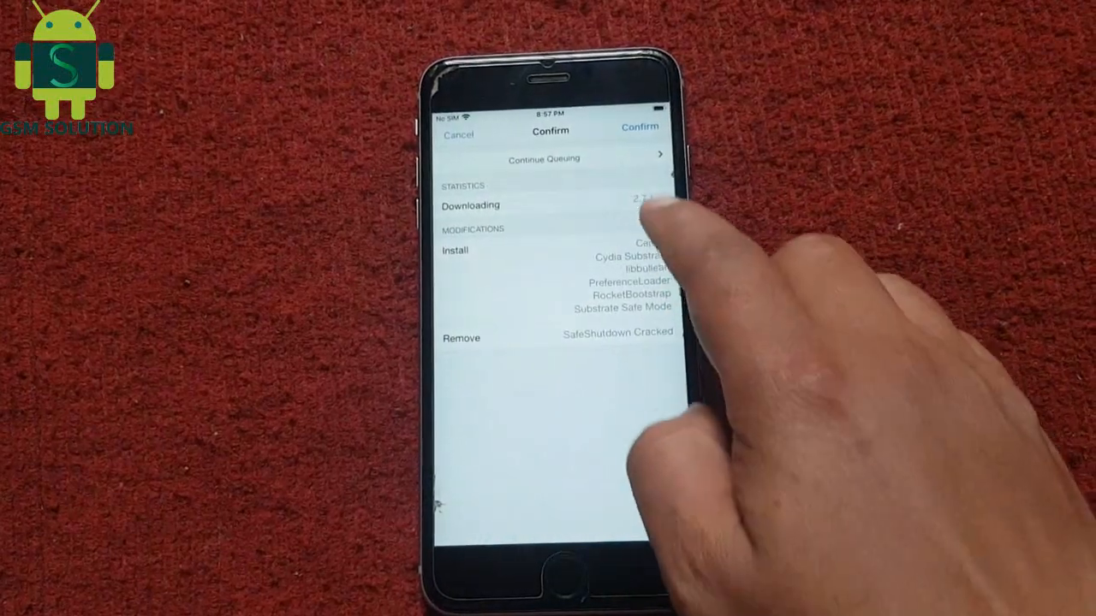
{"action": "left_click", "coordinate": [639, 127]}
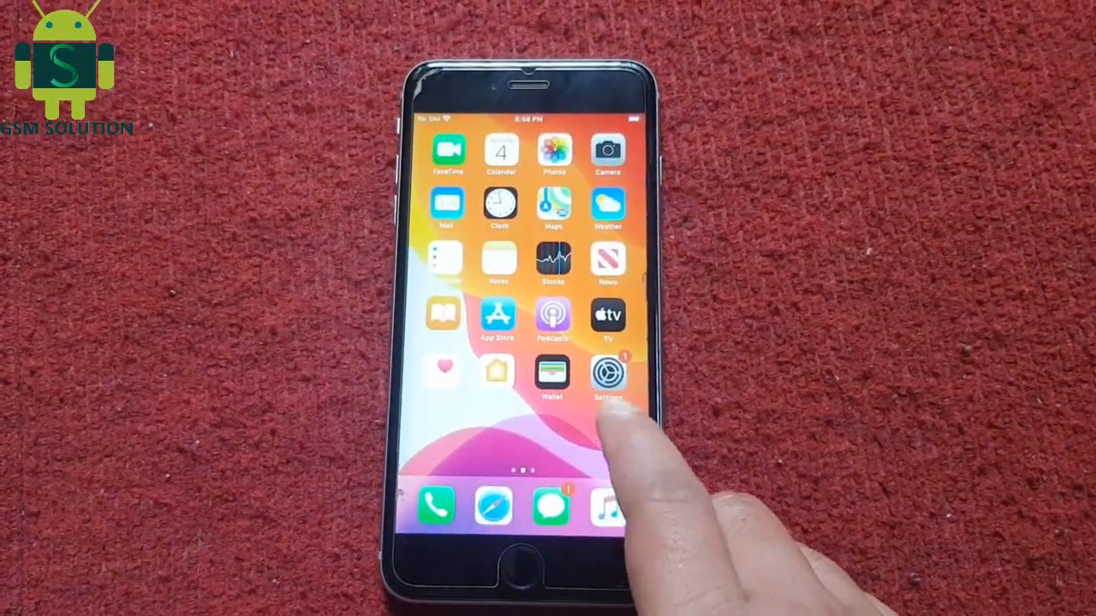
Step: Install the SafeShutdown Cracked 1.60 .deb from Filza's package details
{"action": "scroll", "scroll_direction": "left", "scroll_amount": 3}
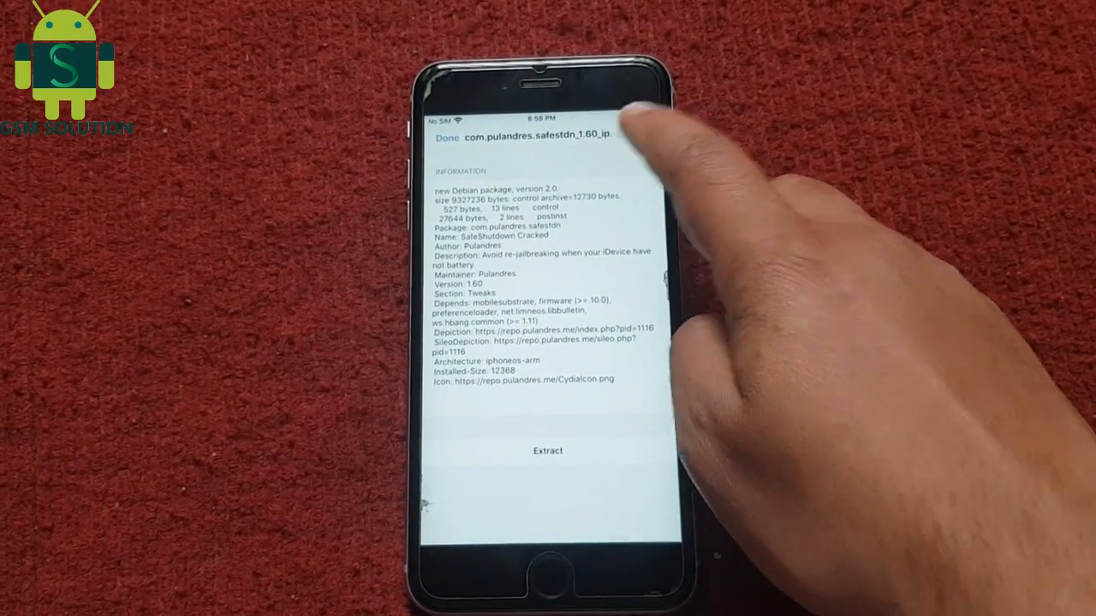
{"action": "left_click", "coordinate": [547, 450]}
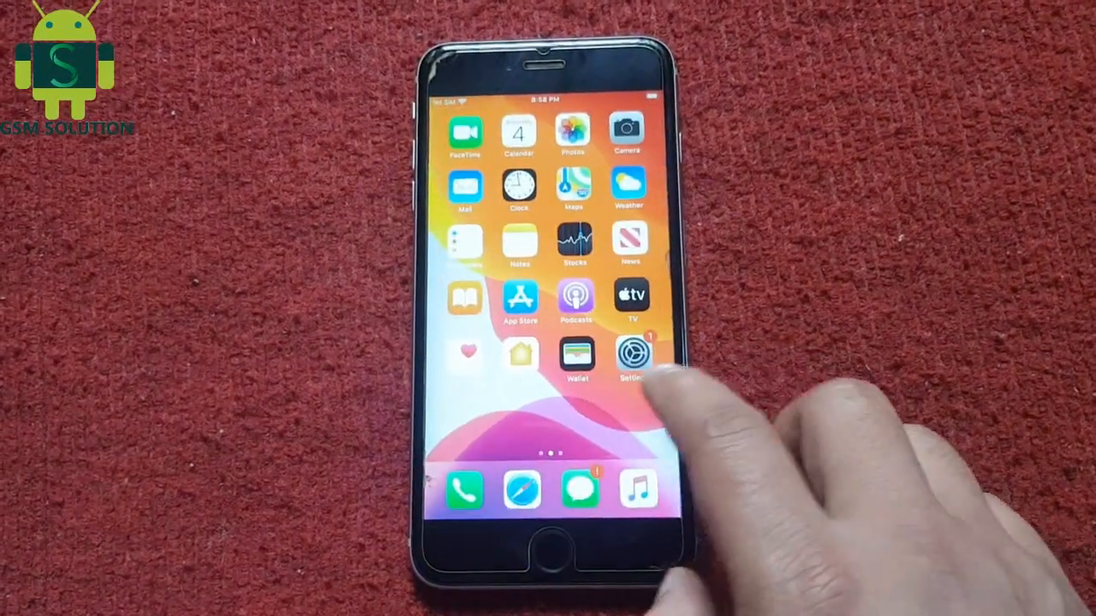
Step: Toggle SafeShutdown's Tweak Enabled switch in Settings and open its Power Down Menu
{"action": "left_click", "coordinate": [631, 353]}
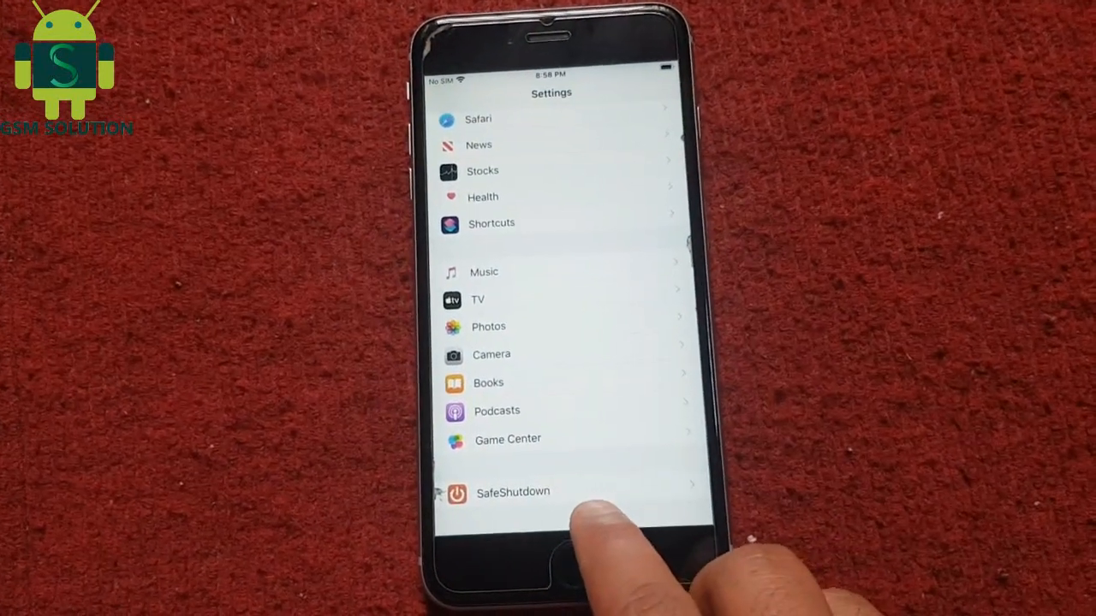
{"action": "left_click", "coordinate": [512, 491]}
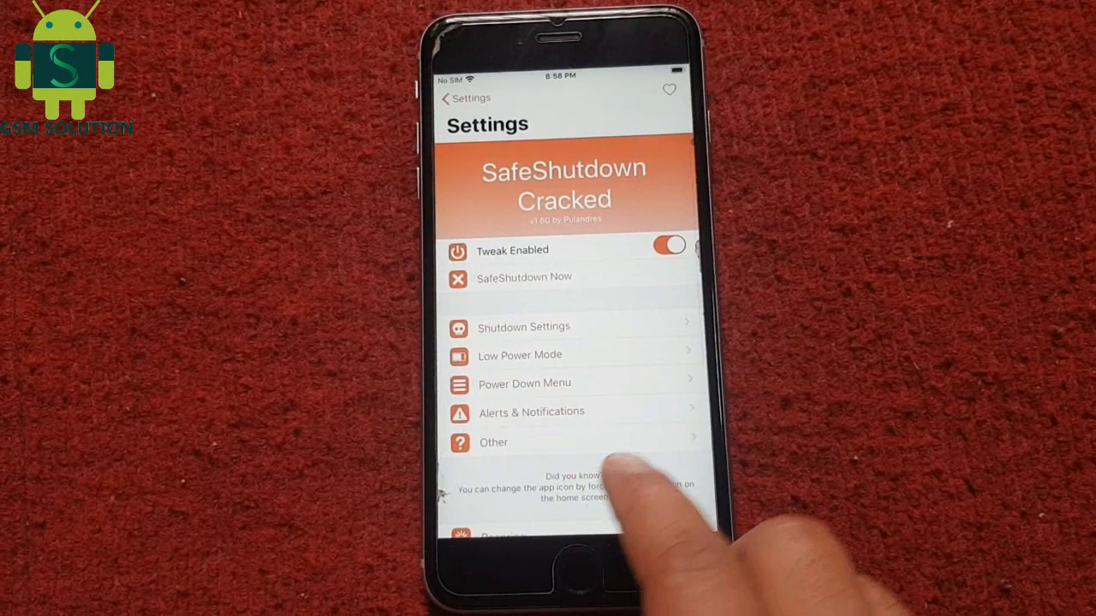
{"action": "left_click", "coordinate": [670, 246]}
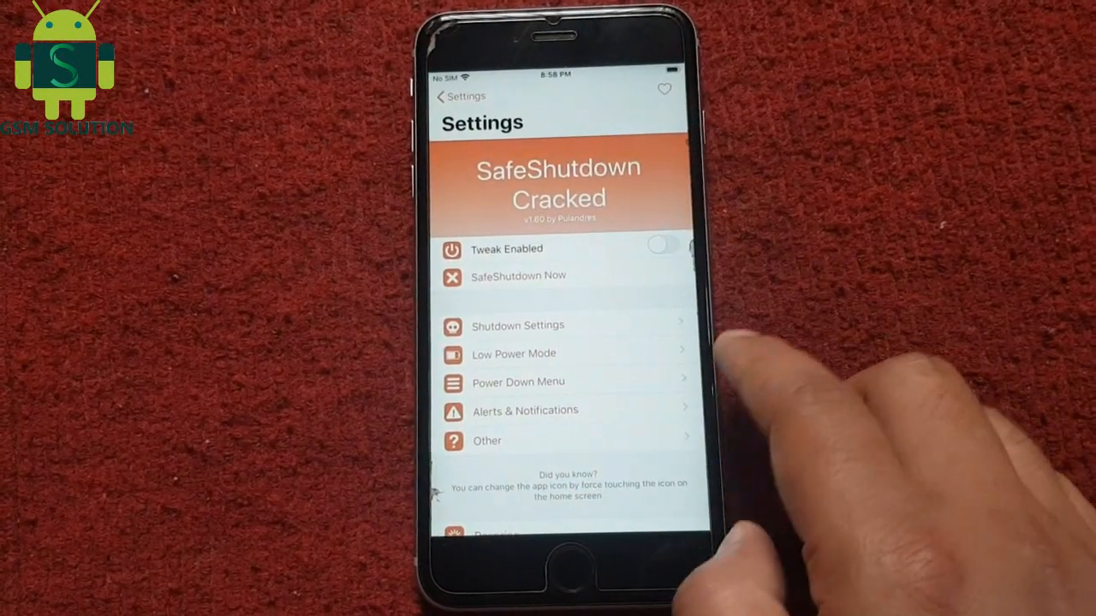
{"action": "left_click", "coordinate": [517, 326]}
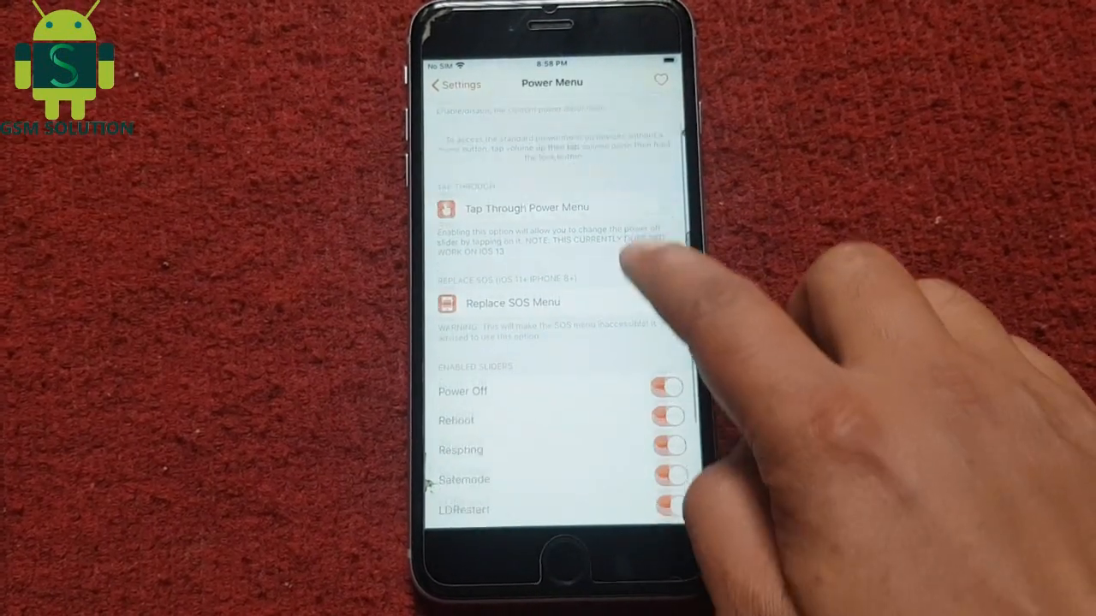
Step: Review the Power Menu sliders, then answer the Restore Default Settings prompt
{"action": "scroll", "scroll_direction": "down", "scroll_amount": 3}
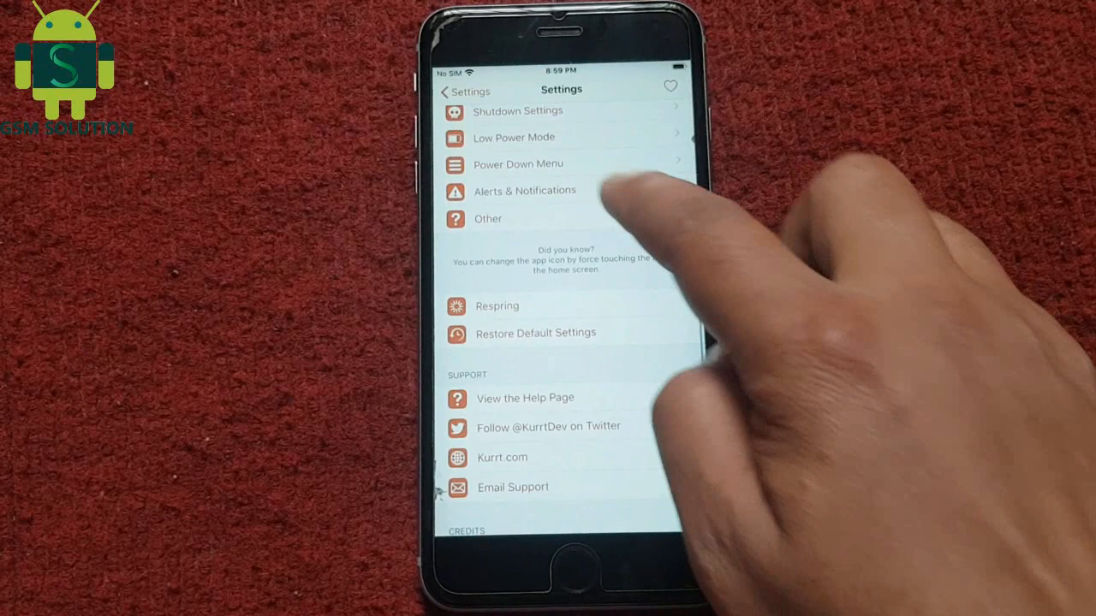
{"action": "left_click", "coordinate": [534, 333]}
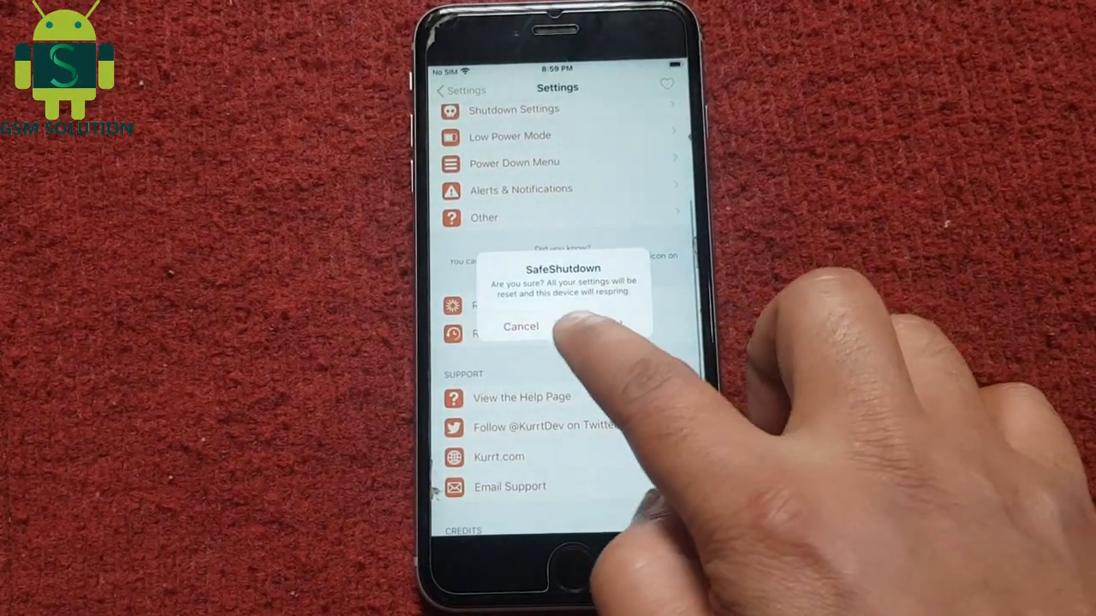
{"action": "left_click", "coordinate": [521, 326]}
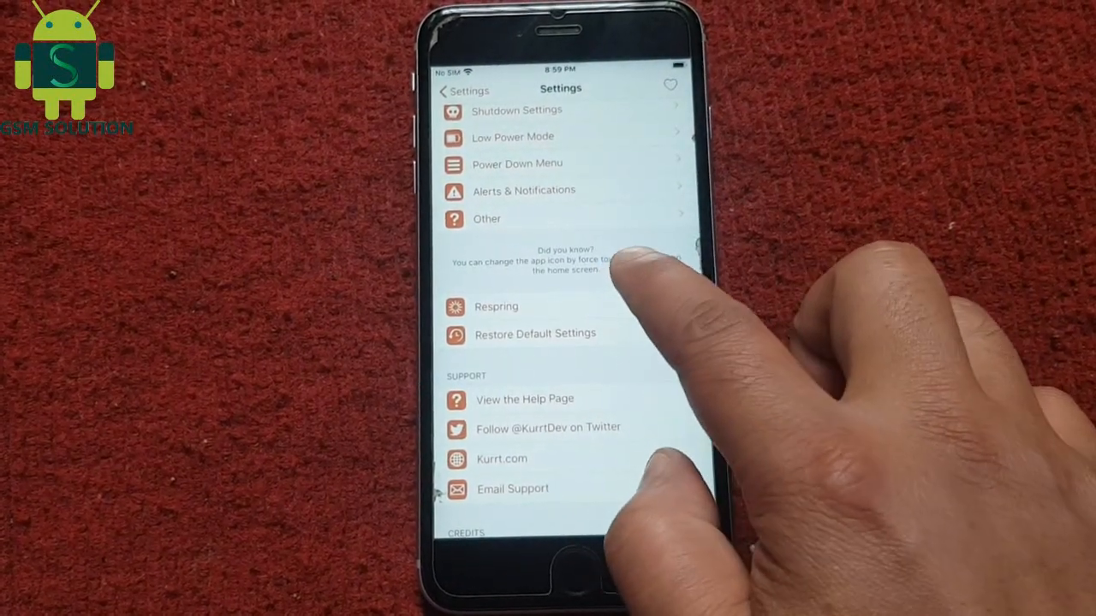